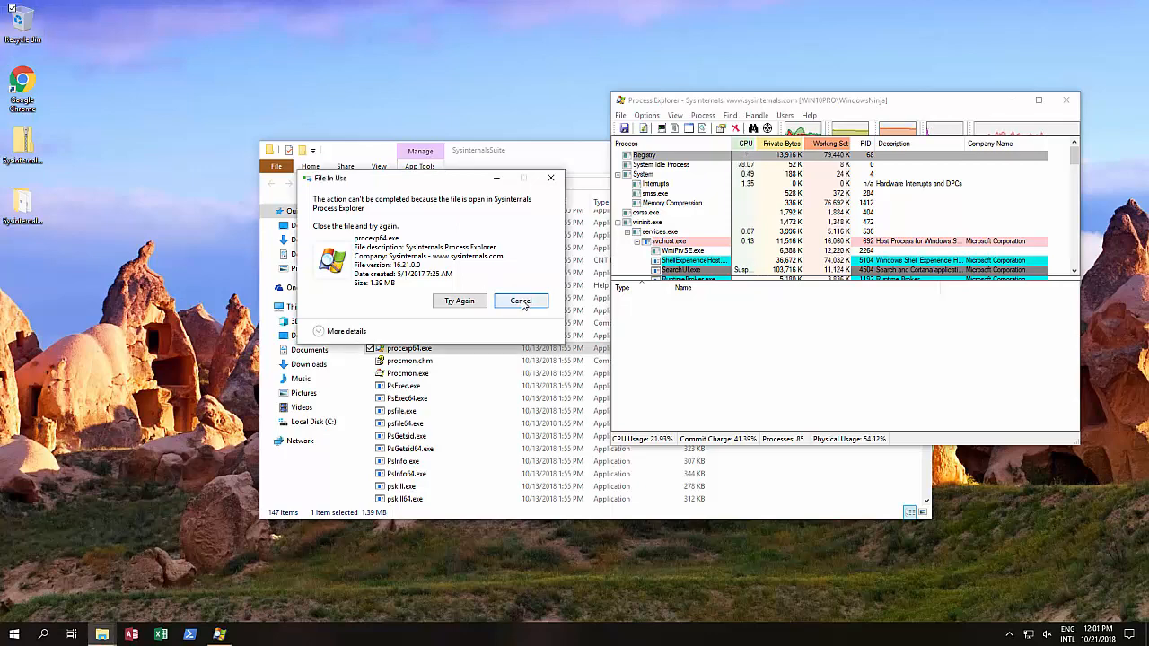
Step: Cancel the File In Use warning for procexp64.exe, leaving the file untouched
{"action": "left_click", "coordinate": [521, 301]}
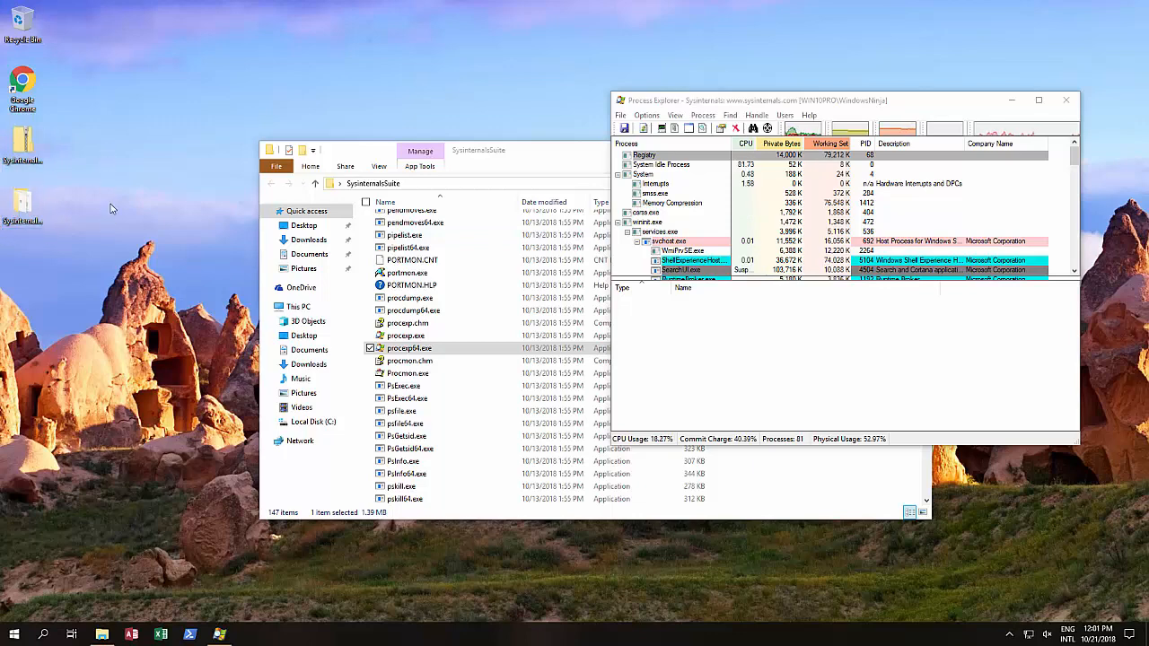
{"action": "mouse_move", "coordinate": [205, 50]}
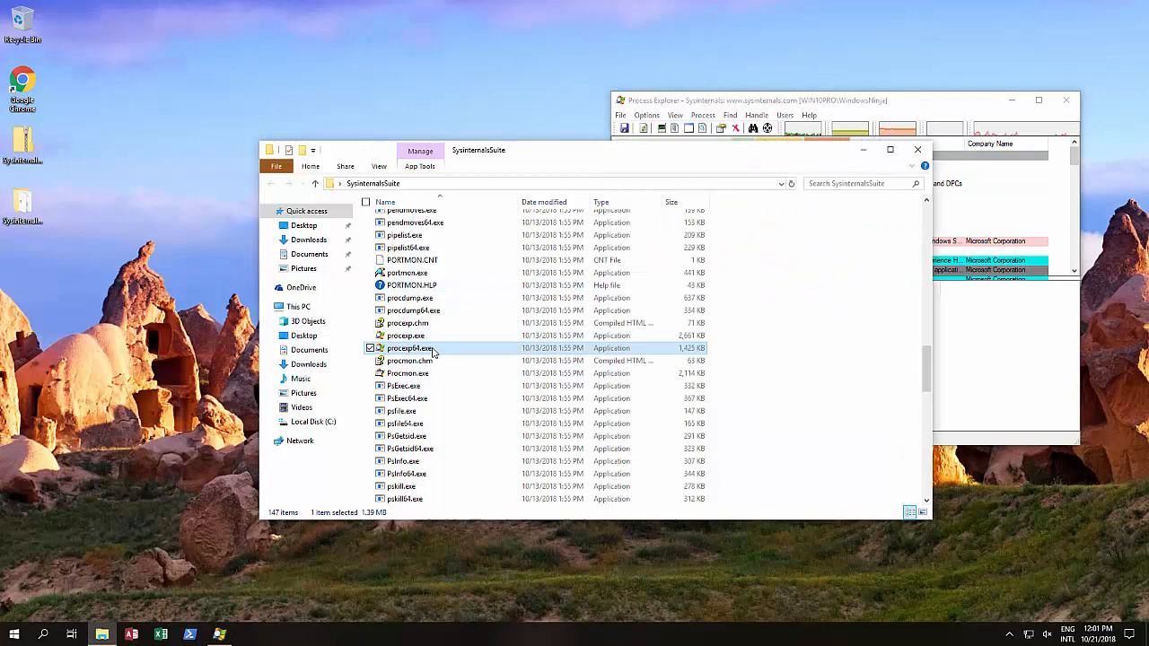
Step: Bring the Process Explorer window with its process list to the front
{"action": "right_click", "coordinate": [411, 348]}
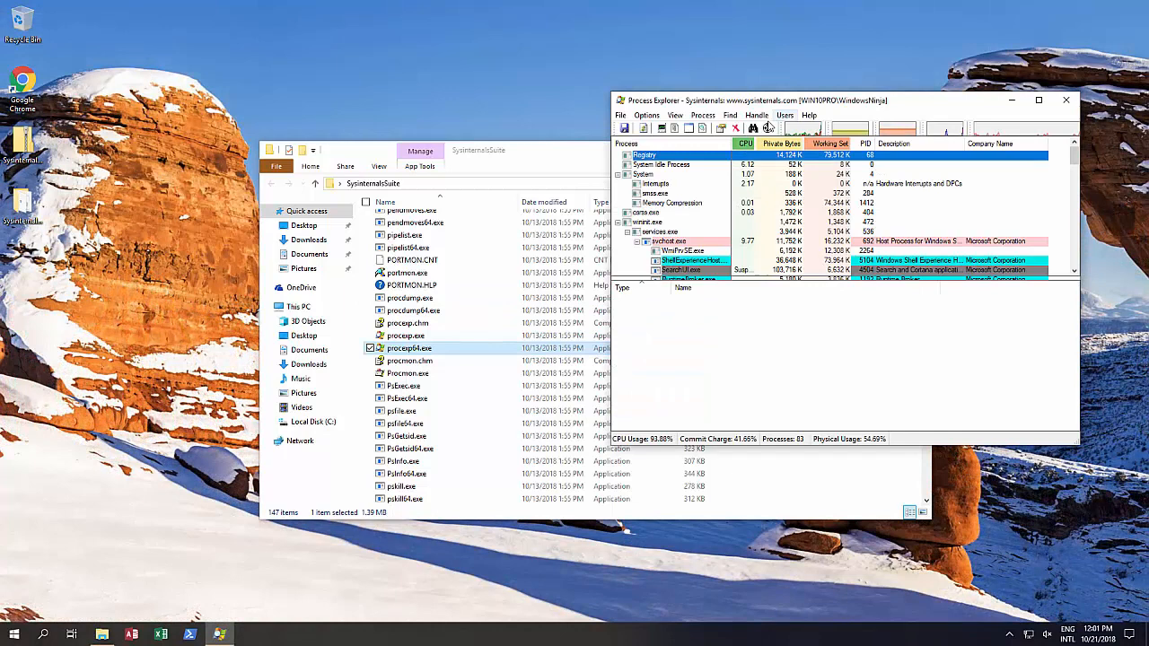
Step: Run a Find Handle or DLL search for 'procexp64' to list the processes holding it
{"action": "left_click", "coordinate": [757, 115]}
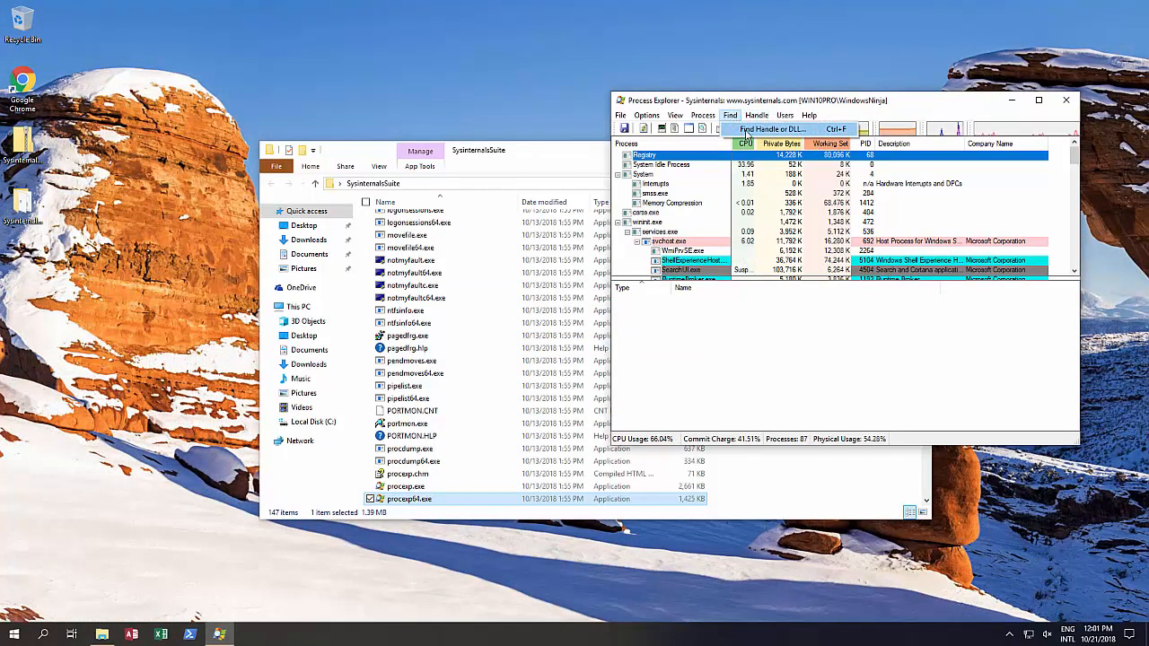
{"action": "left_click", "coordinate": [770, 129]}
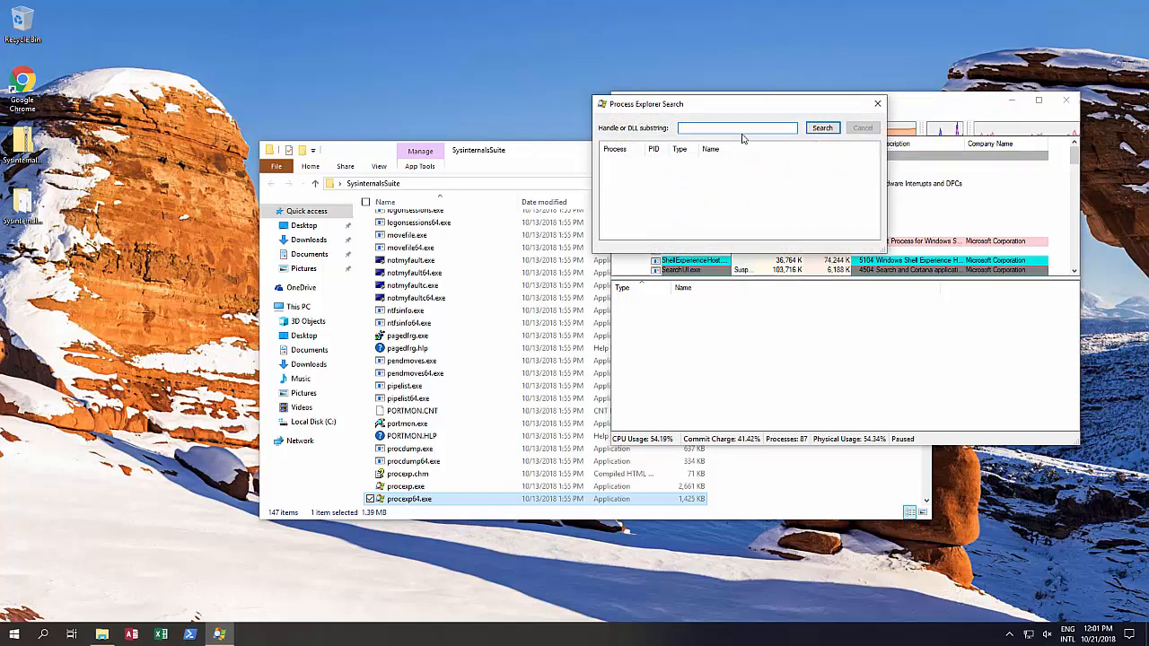
{"action": "left_click", "coordinate": [822, 128]}
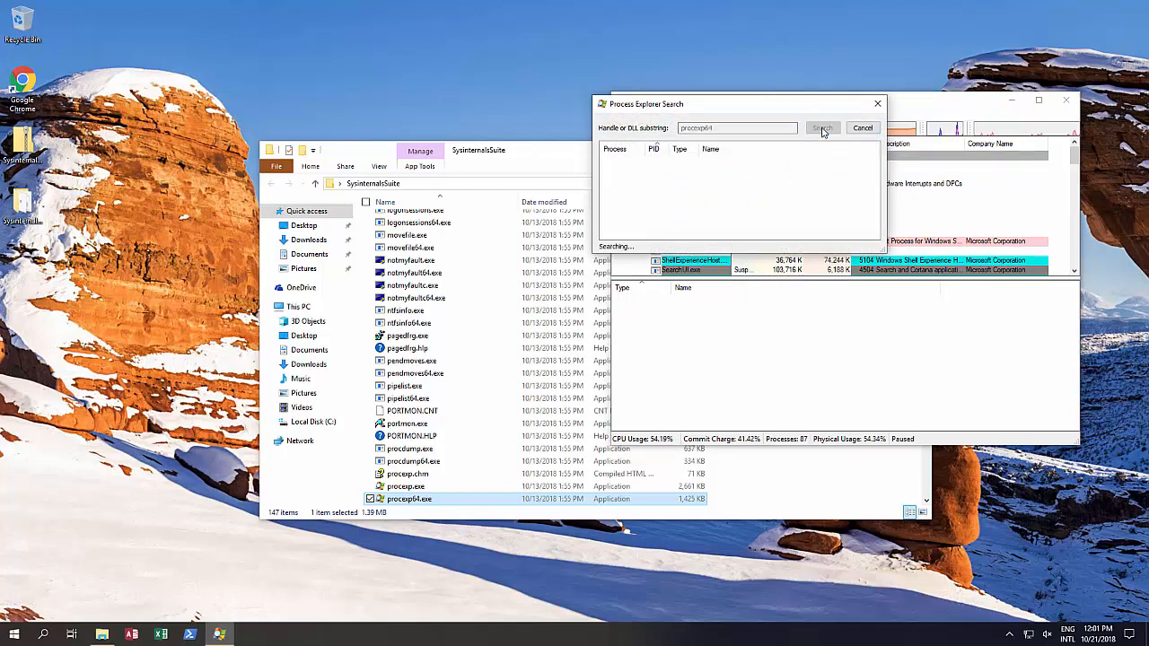
{"action": "left_click", "coordinate": [822, 127]}
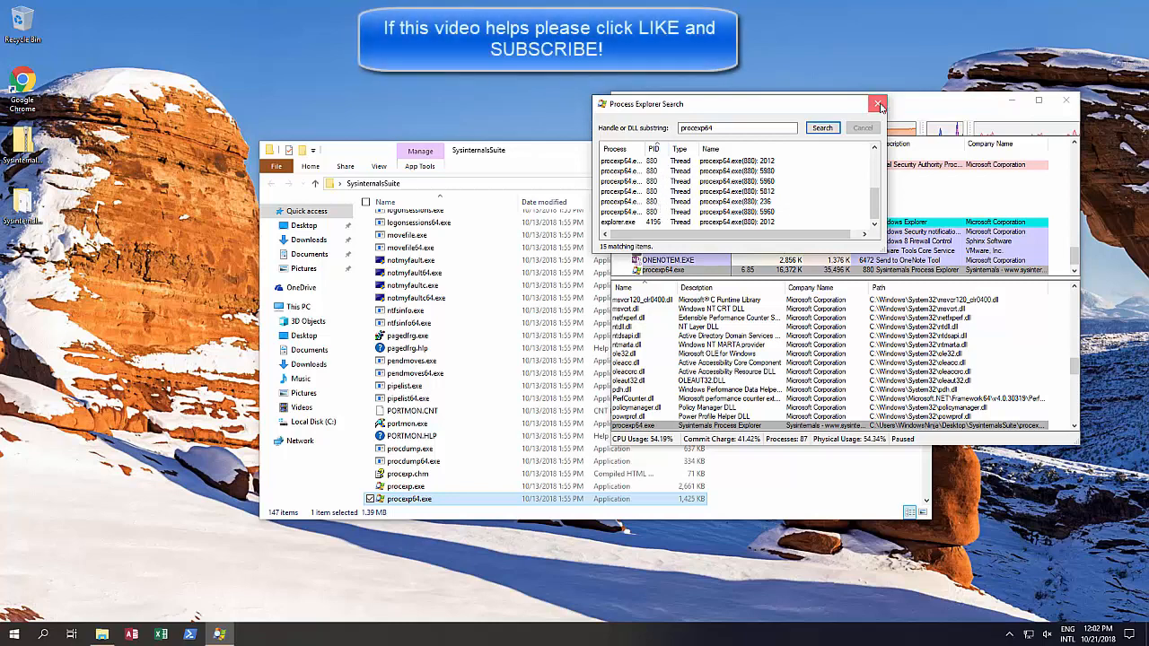
Step: Jump from the search result to the procexp64.exe process, showing its loaded DLLs below
{"action": "left_click", "coordinate": [877, 104]}
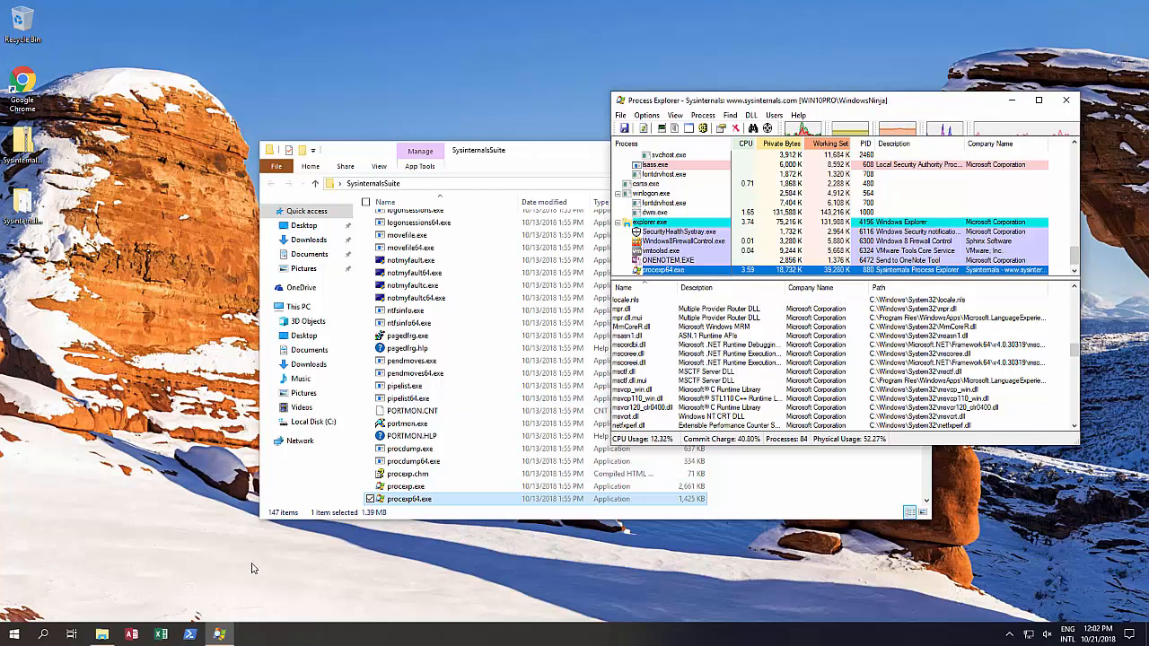
{"action": "mouse_move", "coordinate": [151, 438]}
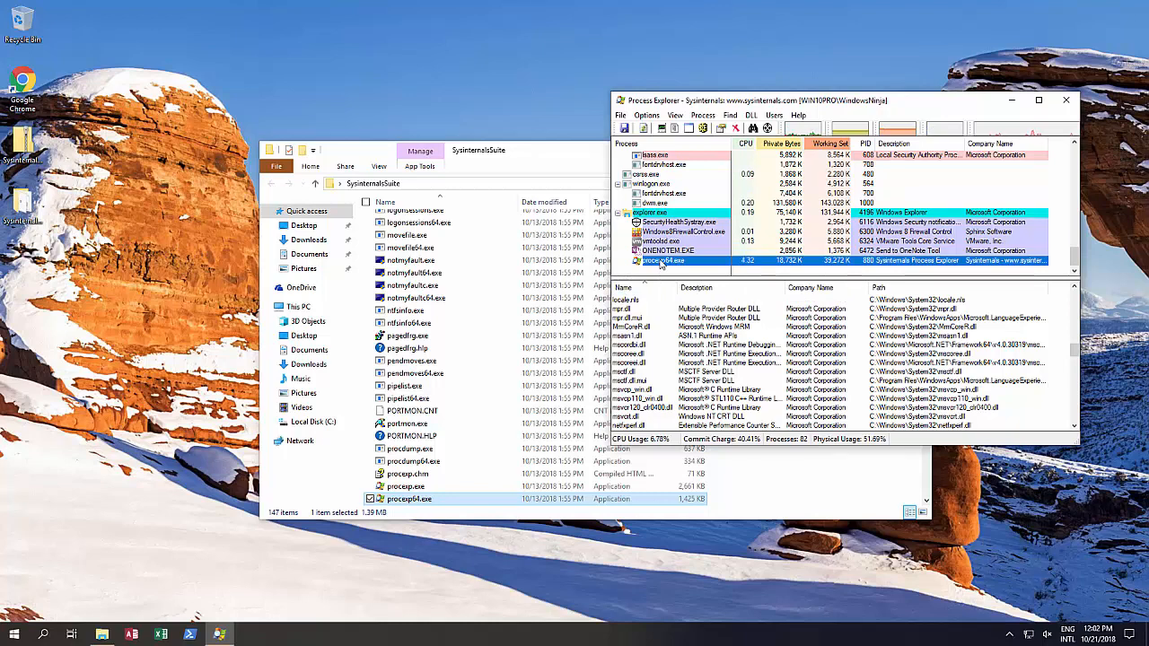
{"action": "right_click", "coordinate": [664, 260]}
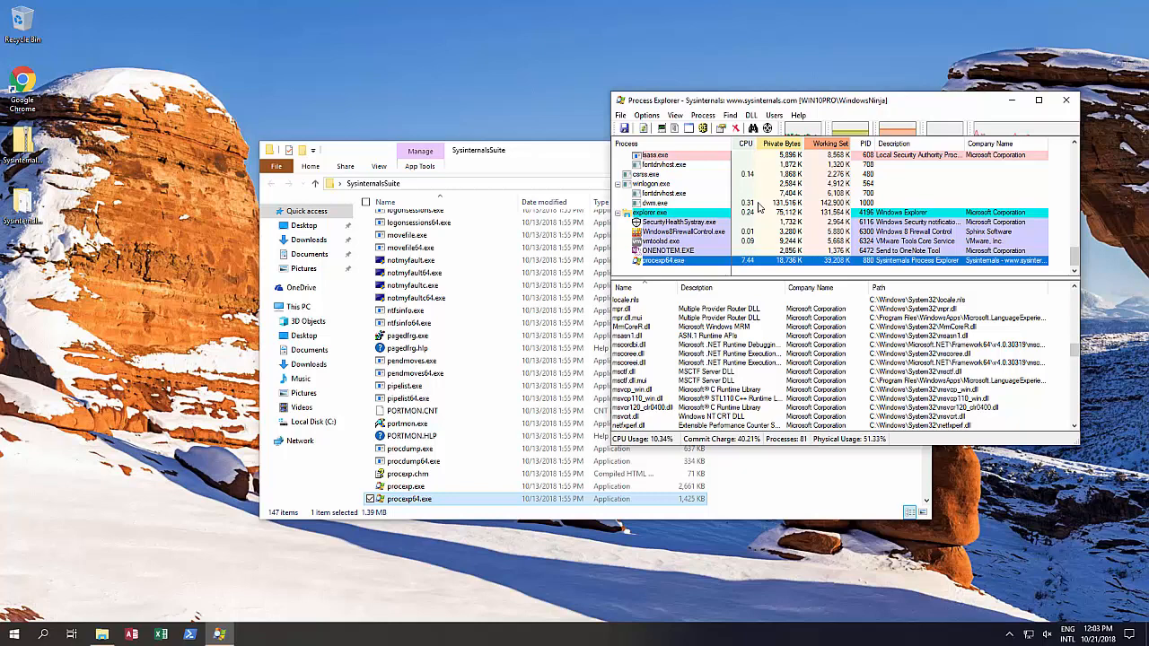
{"action": "mouse_move", "coordinate": [714, 215]}
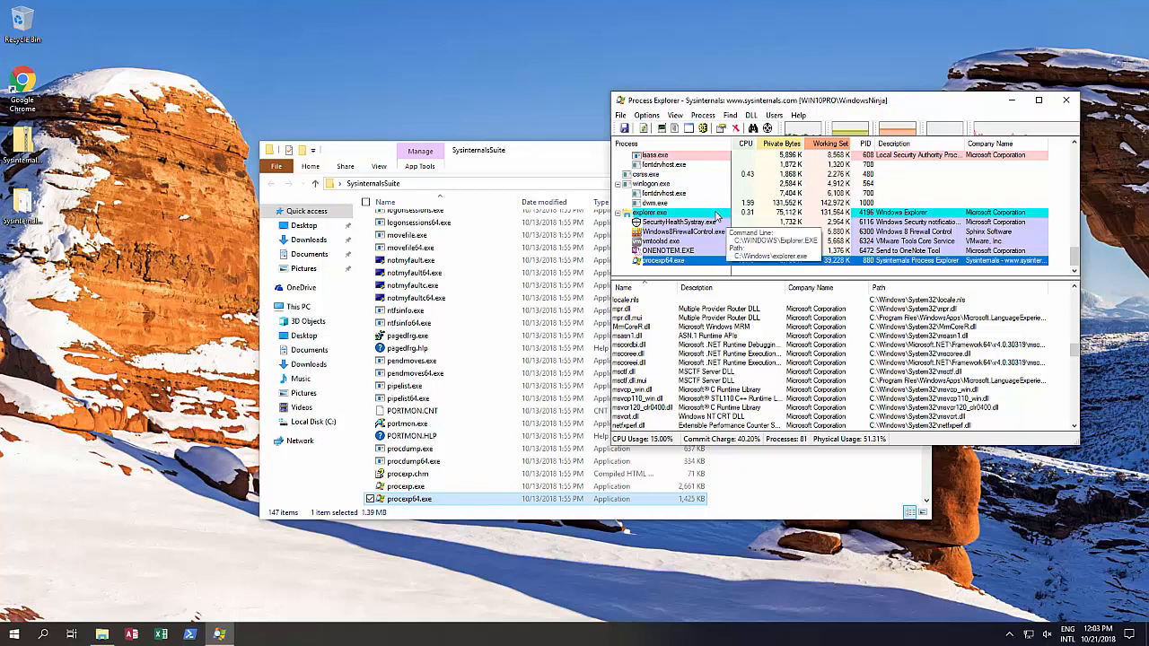